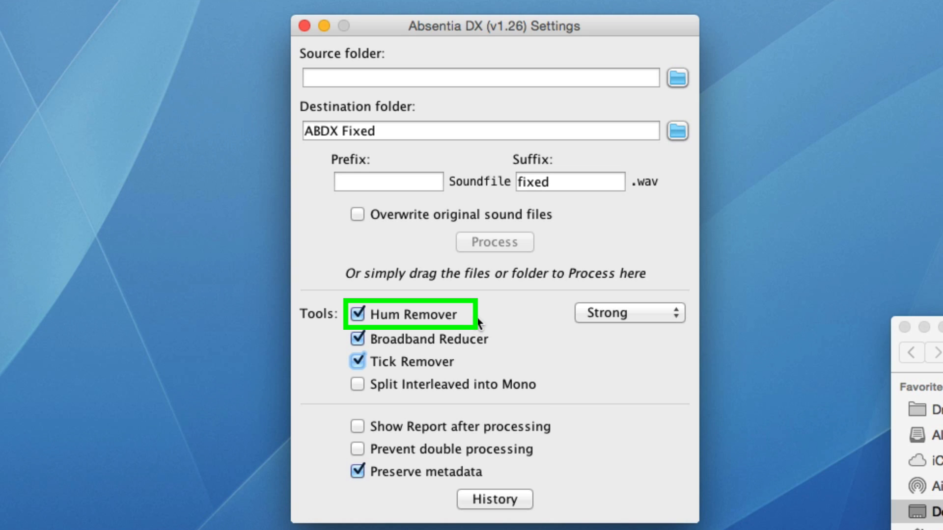
mouse_move(627, 323)
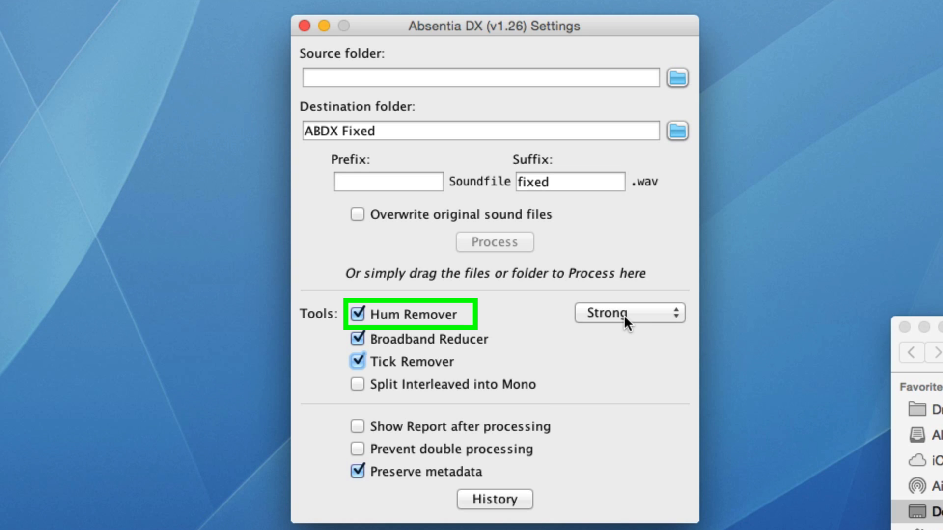
Step: Disable Broadband Reducer and Tick Remover, keeping only Hum Remover enabled at Strong
click(628, 312)
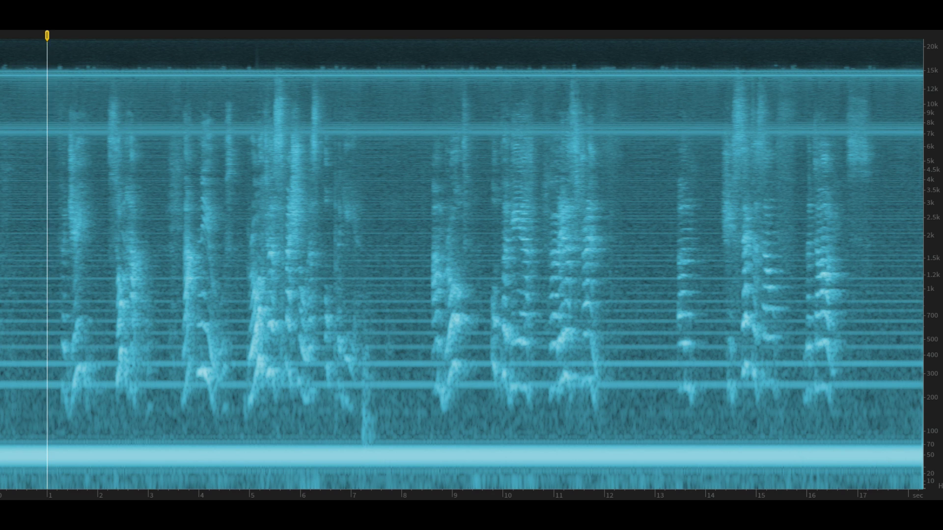
click(144, 241)
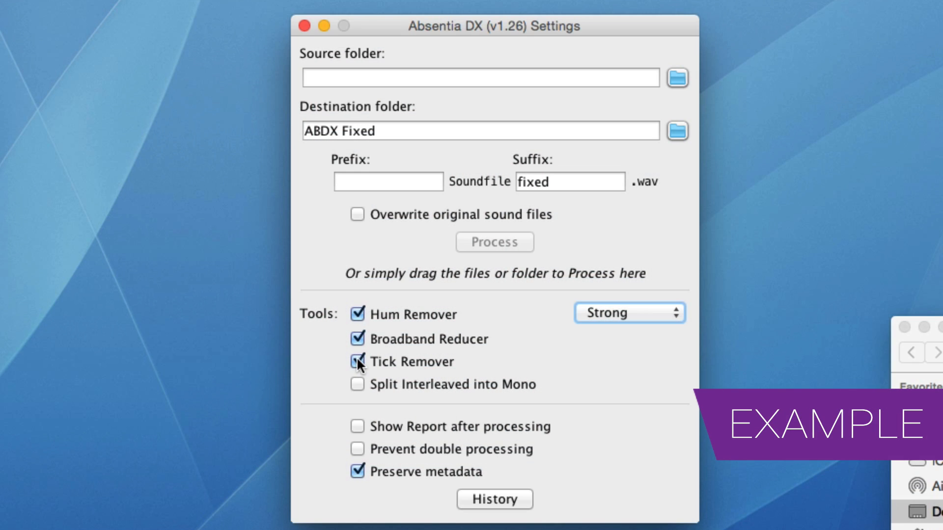
click(356, 338)
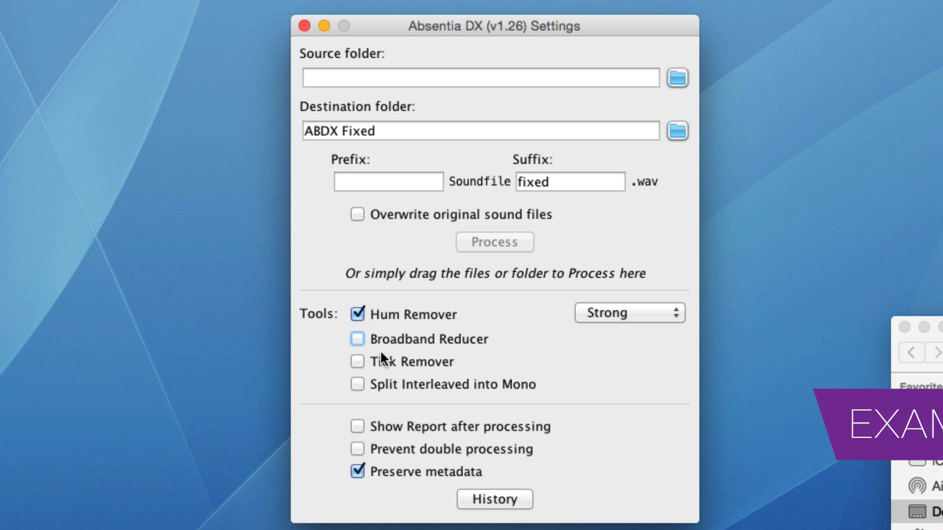
mouse_move(614, 321)
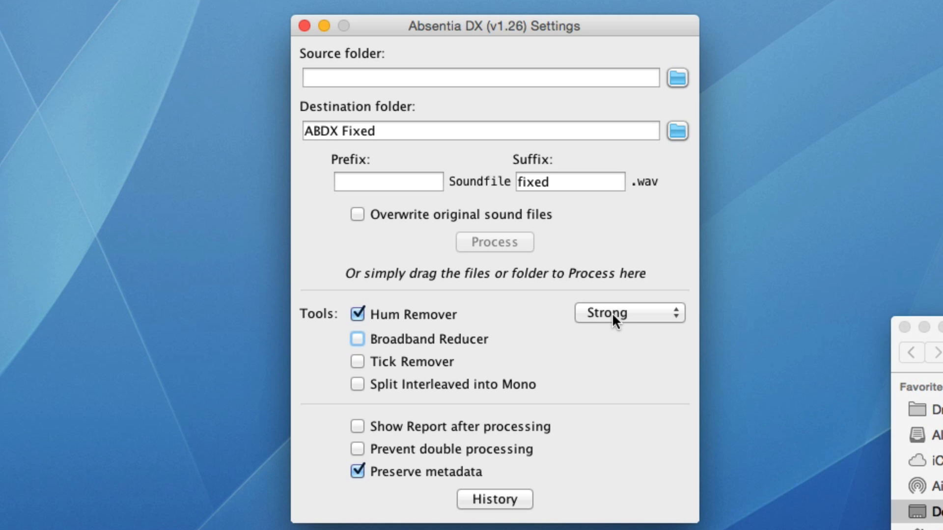
drag(494, 25, 490, 64)
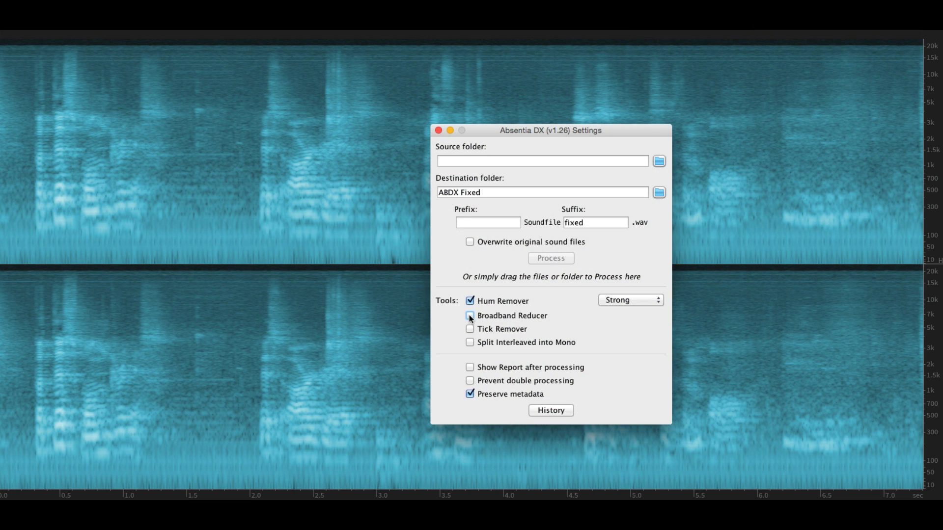
click(470, 300)
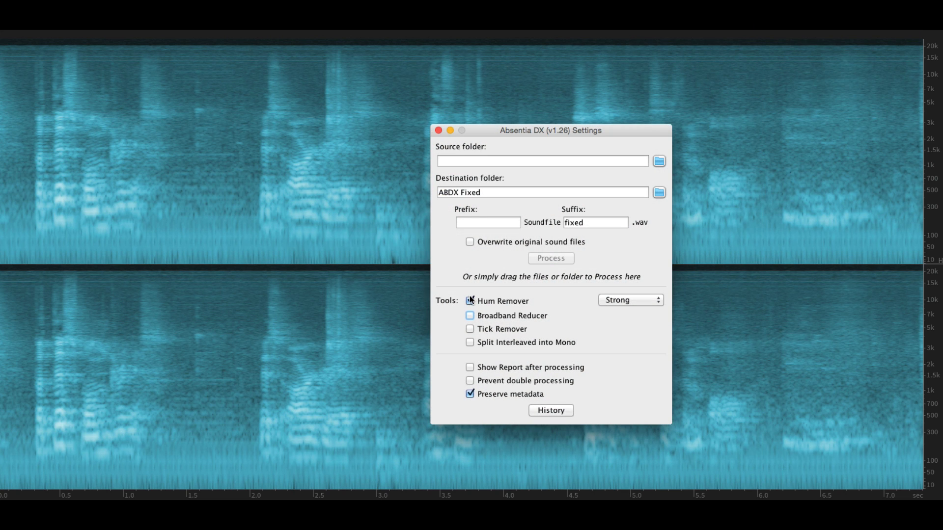
click(469, 316)
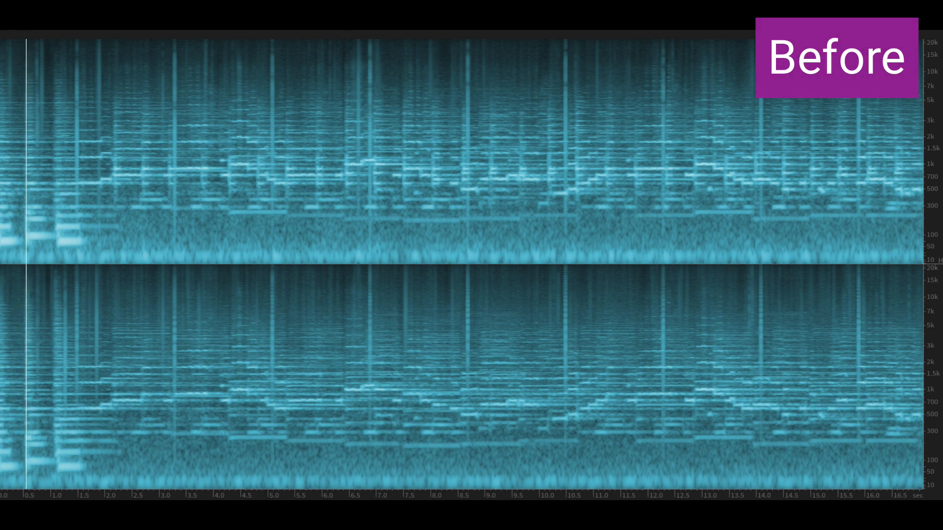
click(133, 240)
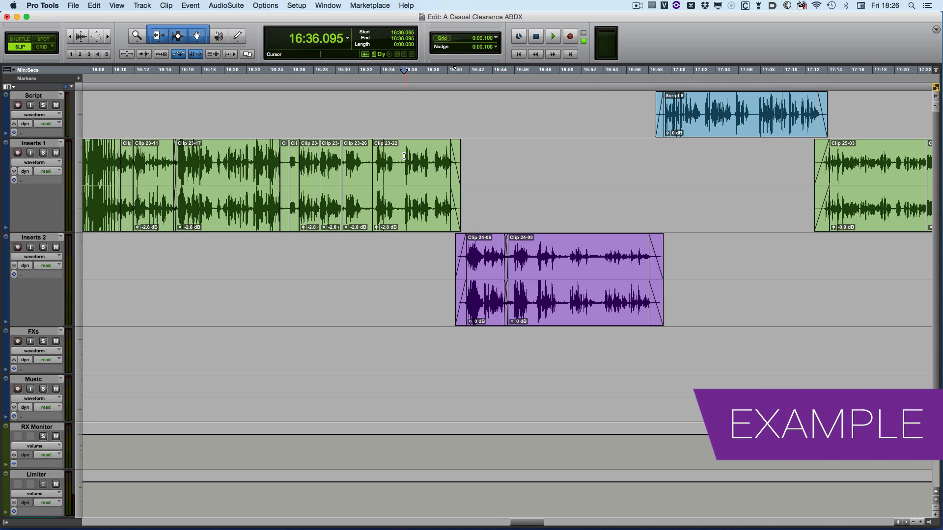
Step: Choose File > Close Session for 'A Casual Clearance ABDX' to reach the save-changes prompt
click(552, 36)
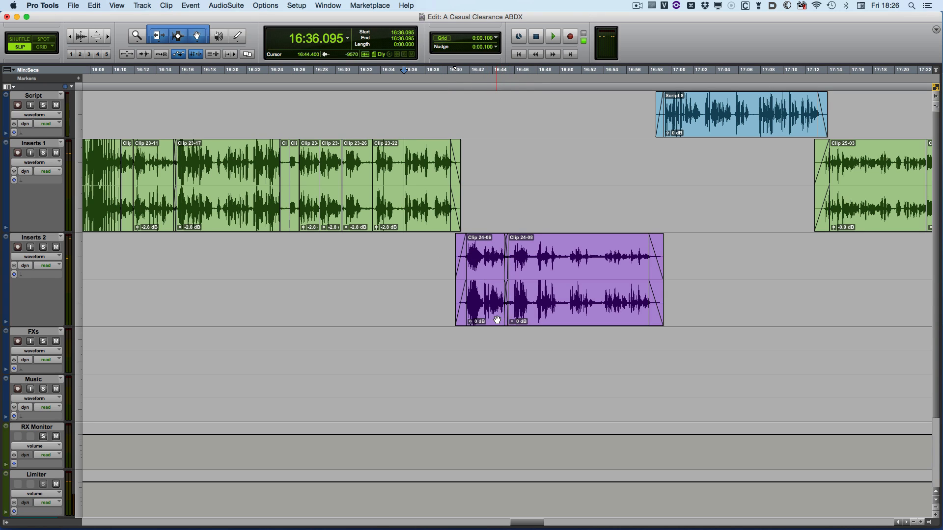
drag(481, 276, 481, 352)
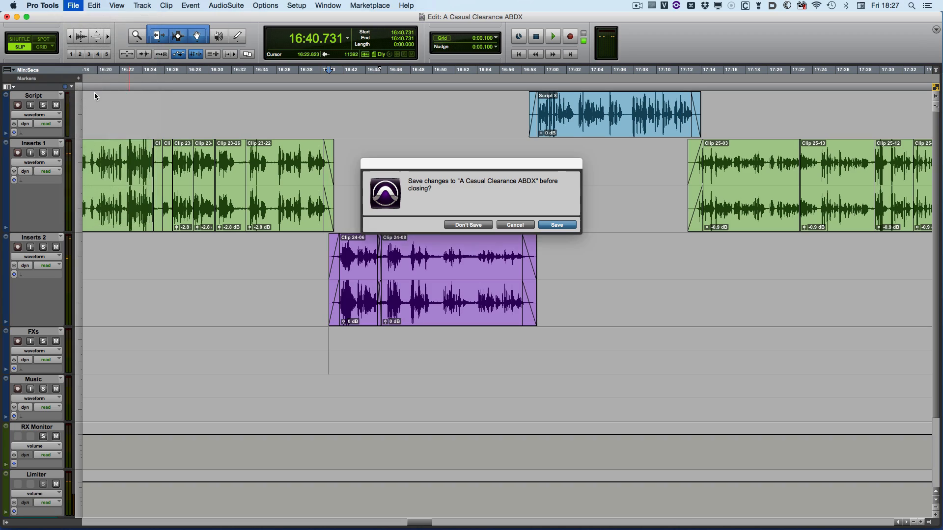
Step: Close the session and replace Audio Files' Clip 24.wav with the cleaned ABDX_1.26 copy
click(468, 225)
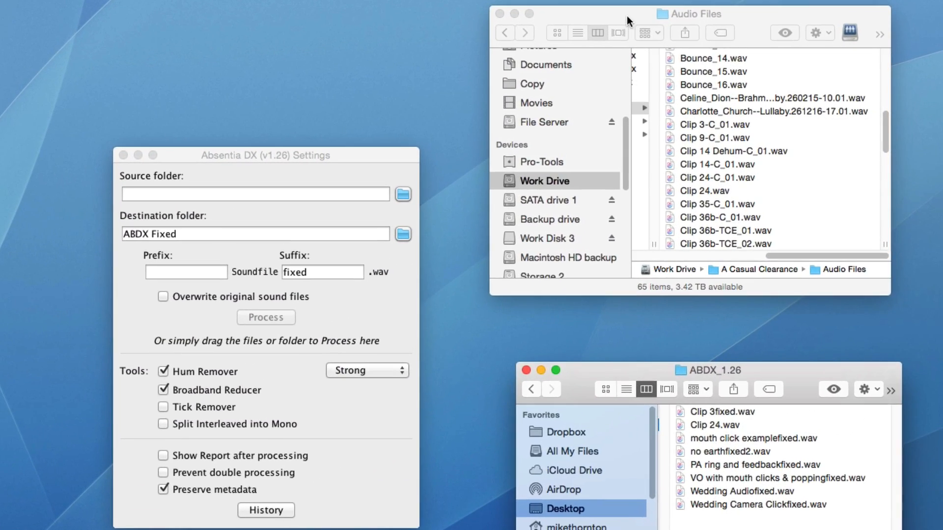
click(704, 191)
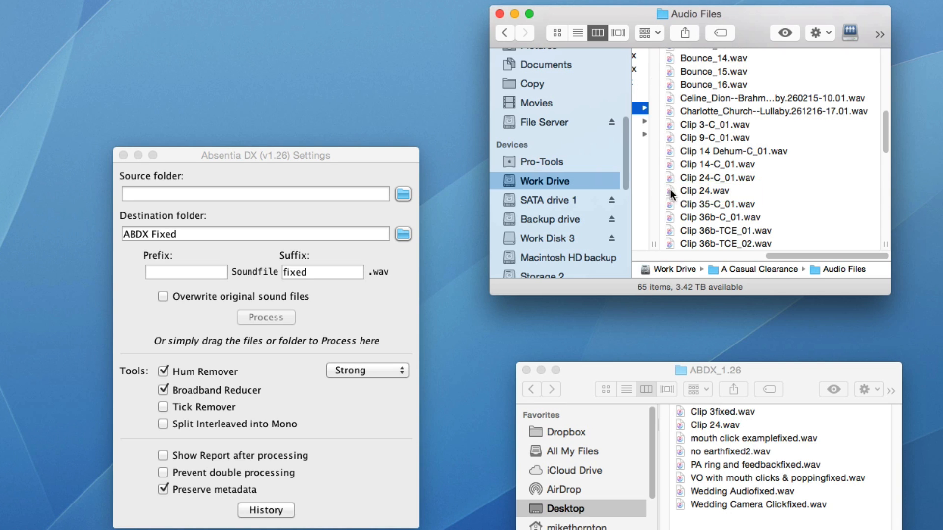
click(705, 191)
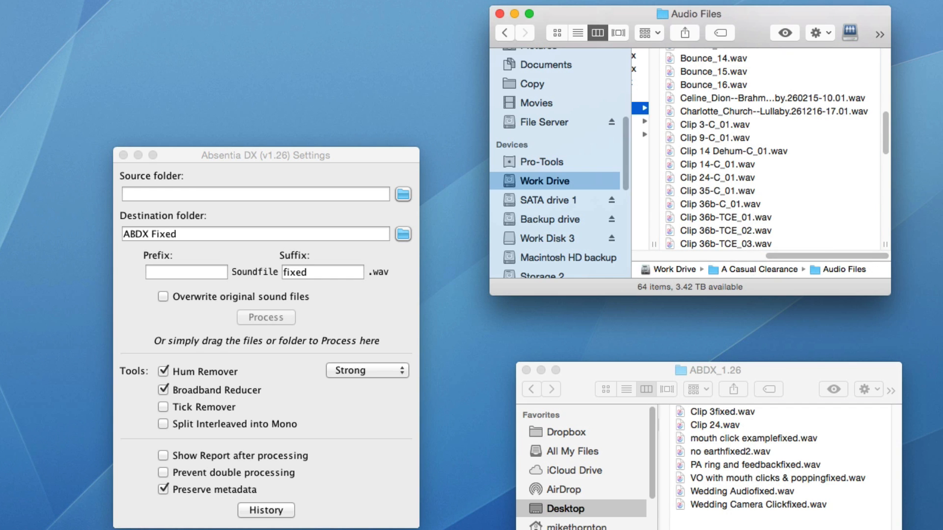
click(710, 425)
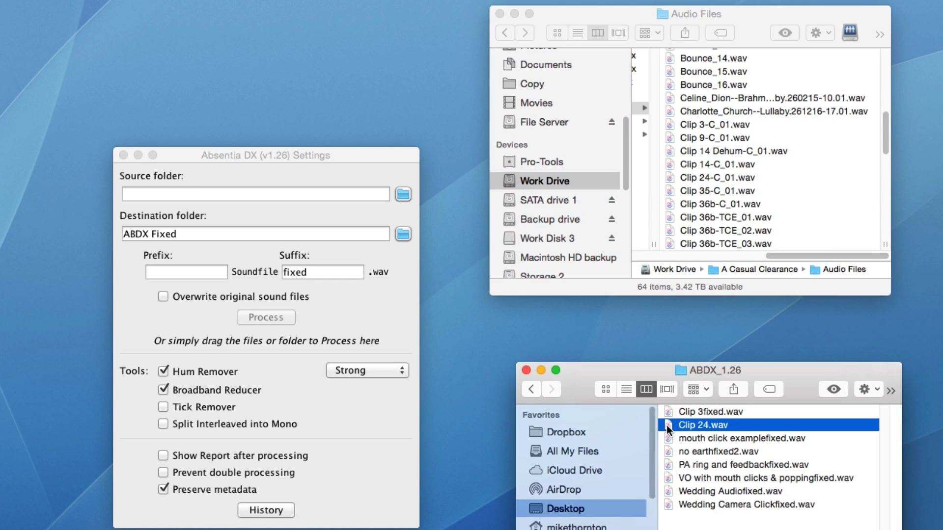
drag(699, 424, 788, 190)
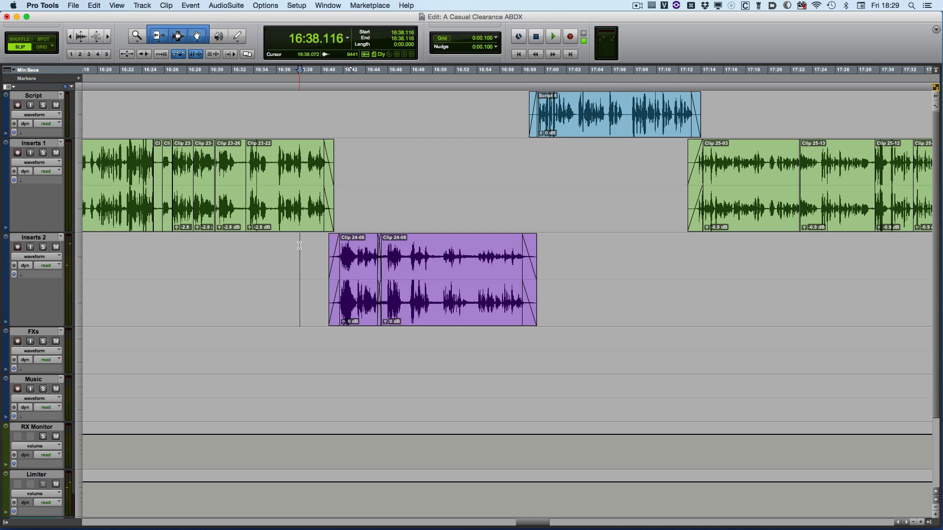
Step: Play the Inserts 2 clips from just before Clip 24-06, then stop playback
click(552, 36)
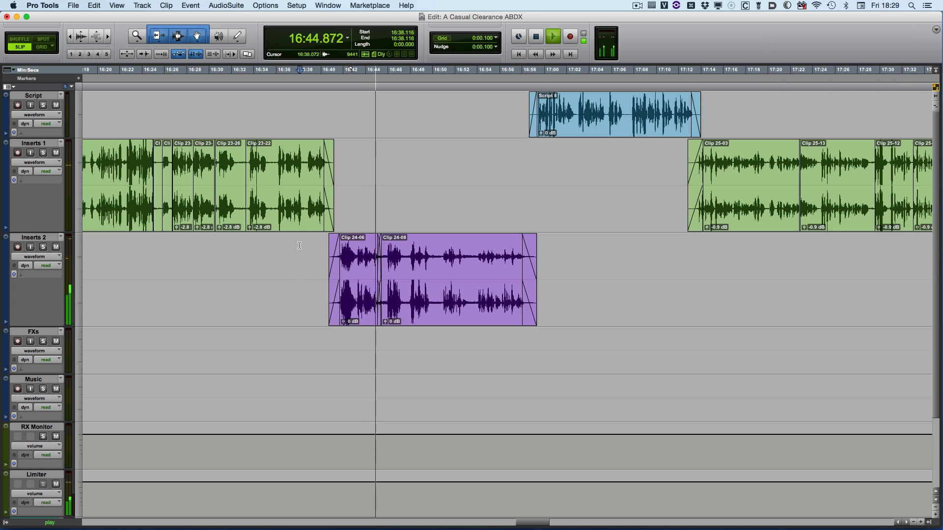
click(551, 35)
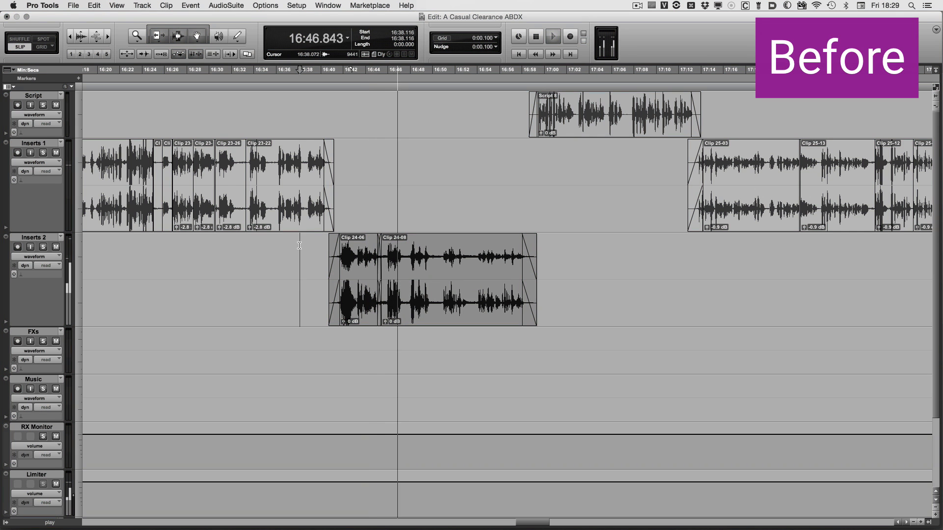